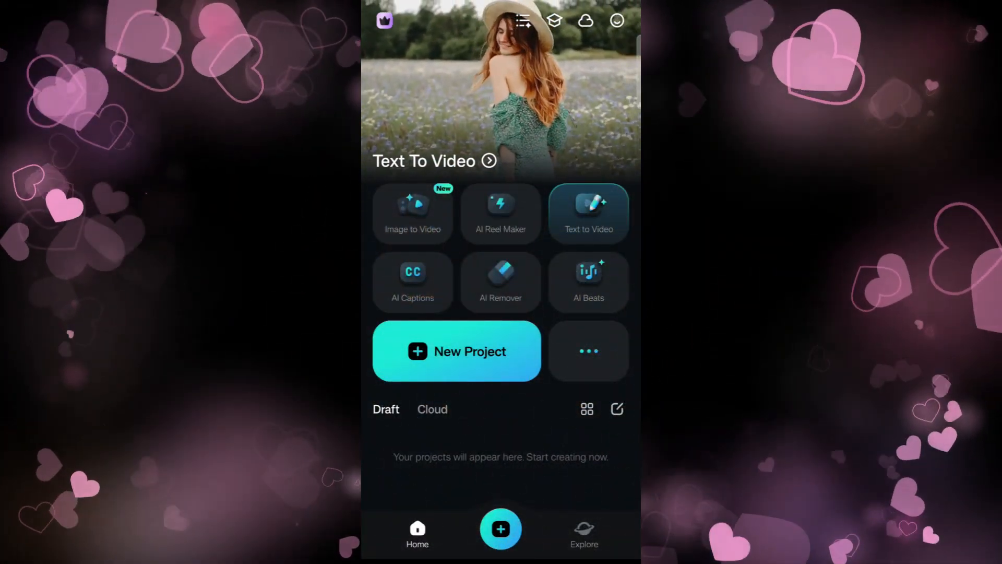
# Step: Open the Toolbox from the home screen's more button and browse the tools
pyautogui.click(412, 281)
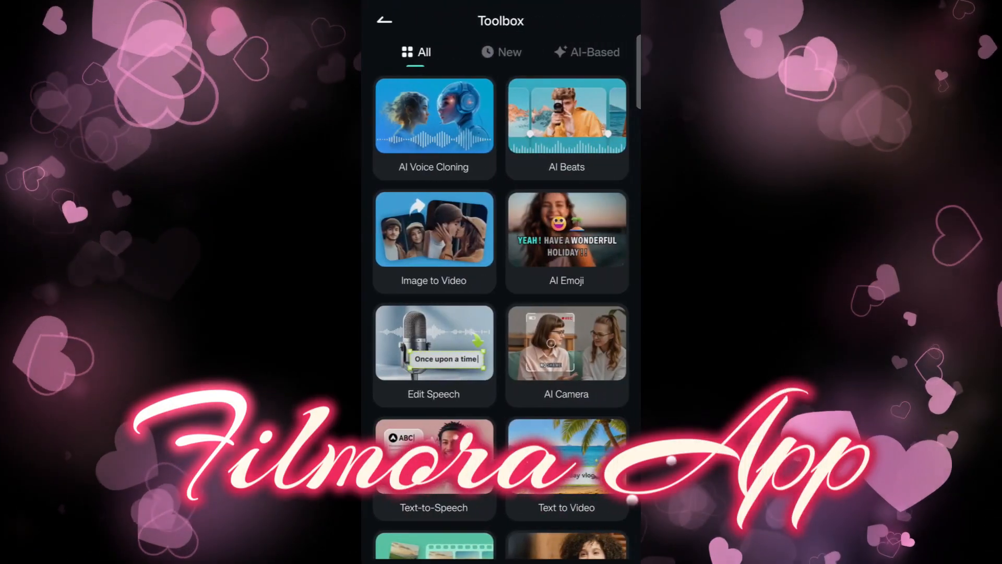
pyautogui.scroll(-3)
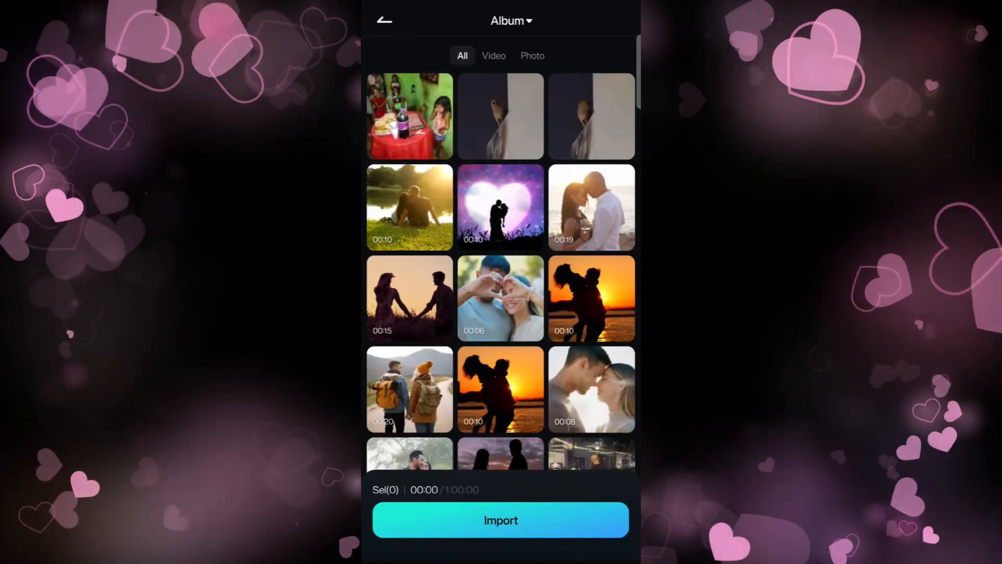
# Step: Scroll through the album to find the romantic couple clips
pyautogui.scroll(-3)
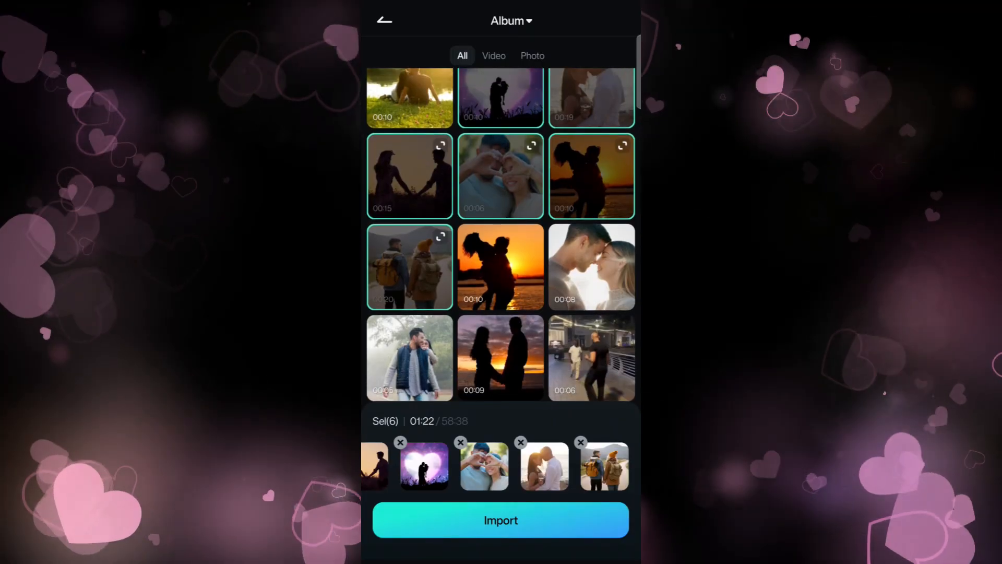
# Step: Import the six selected clips and choose the Love theme
pyautogui.click(500, 520)
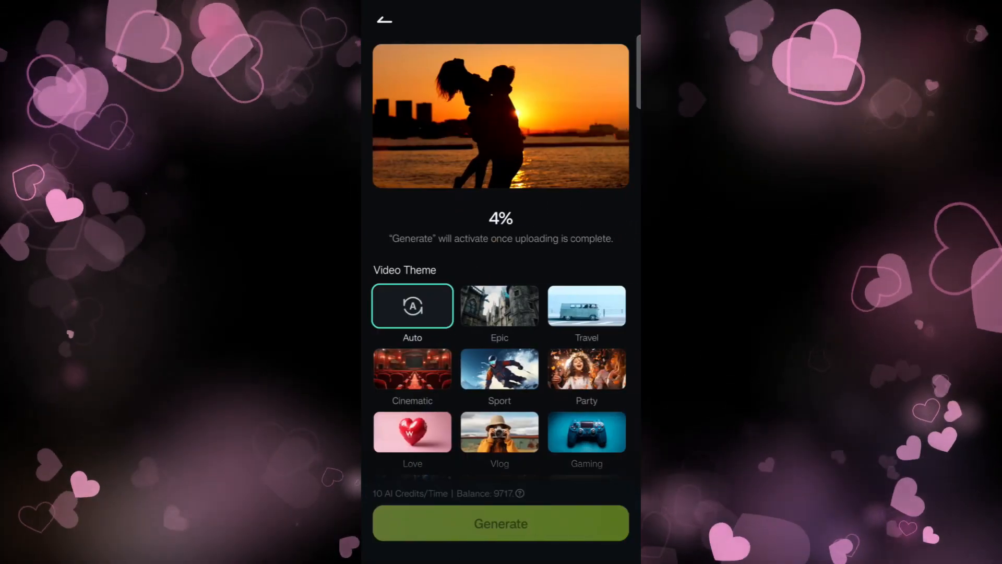
pyautogui.scroll(-3)
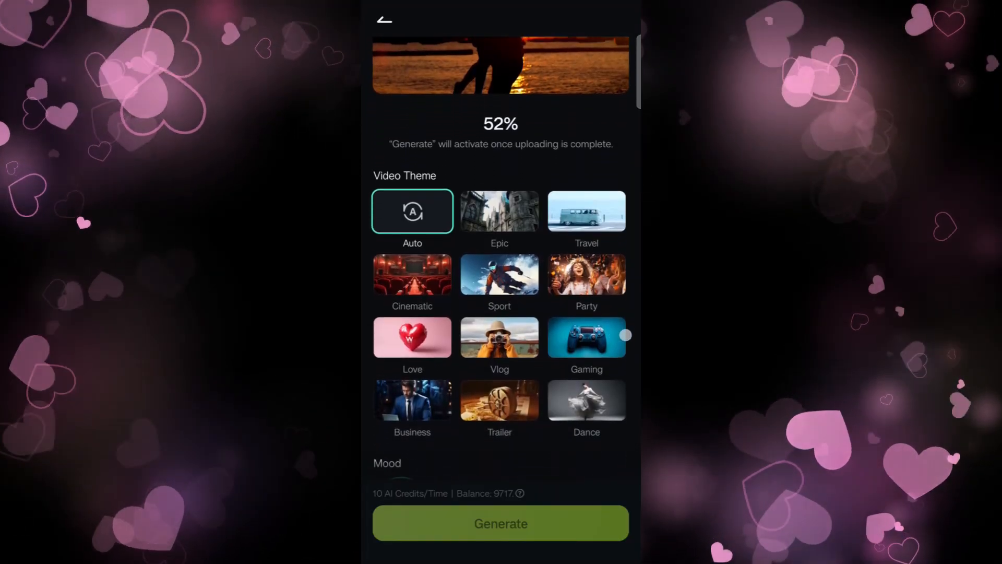
pyautogui.click(412, 337)
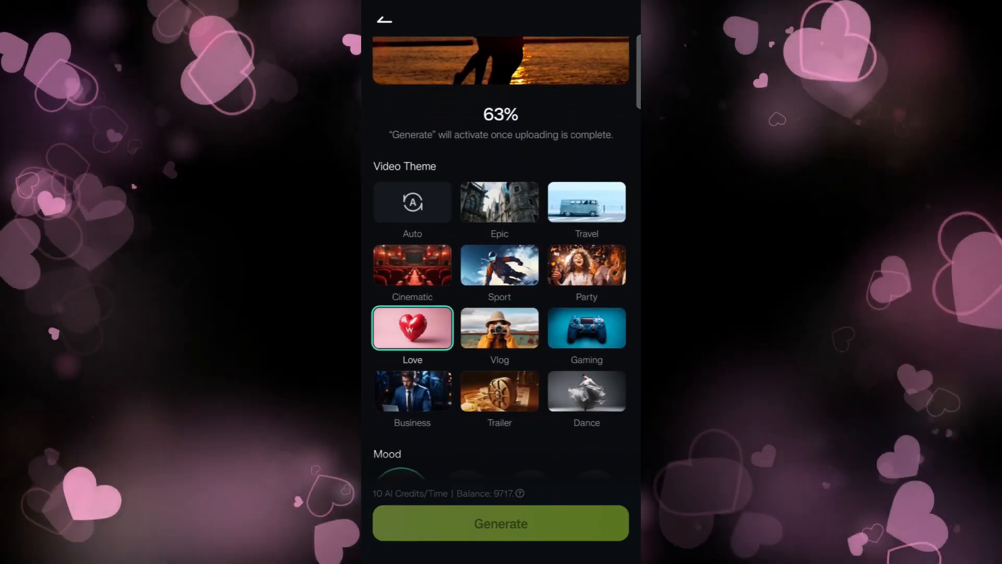
# Step: Set Happy mood, 1:1 ratio, Country music with acoustic guitar, and generate
pyautogui.scroll(-3)
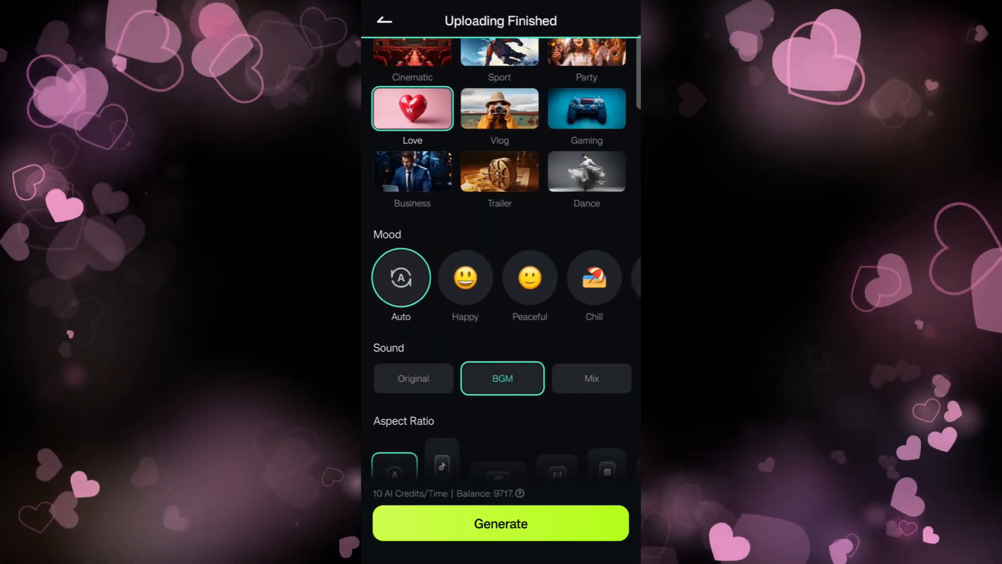
pyautogui.scroll(-3)
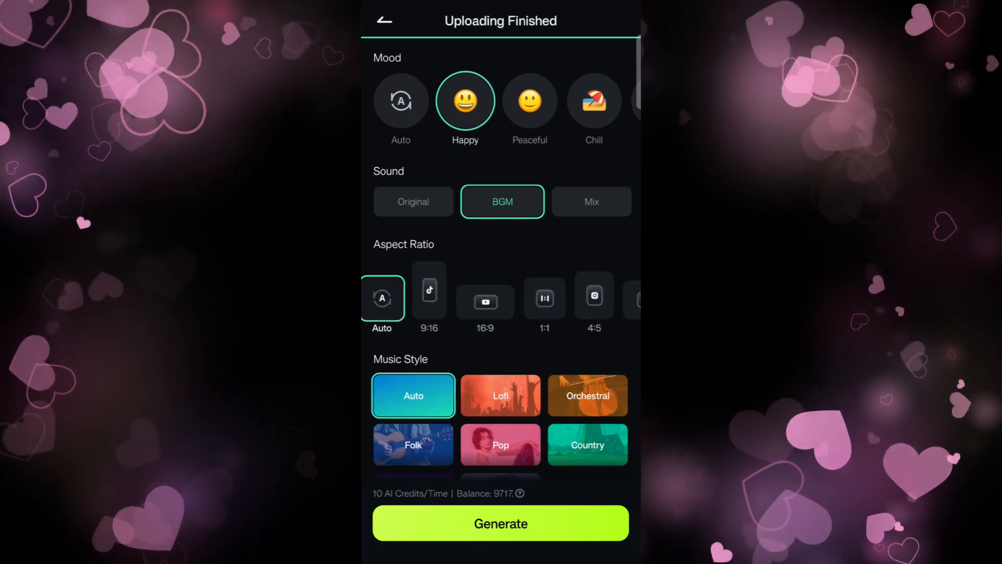
pyautogui.scroll(-3)
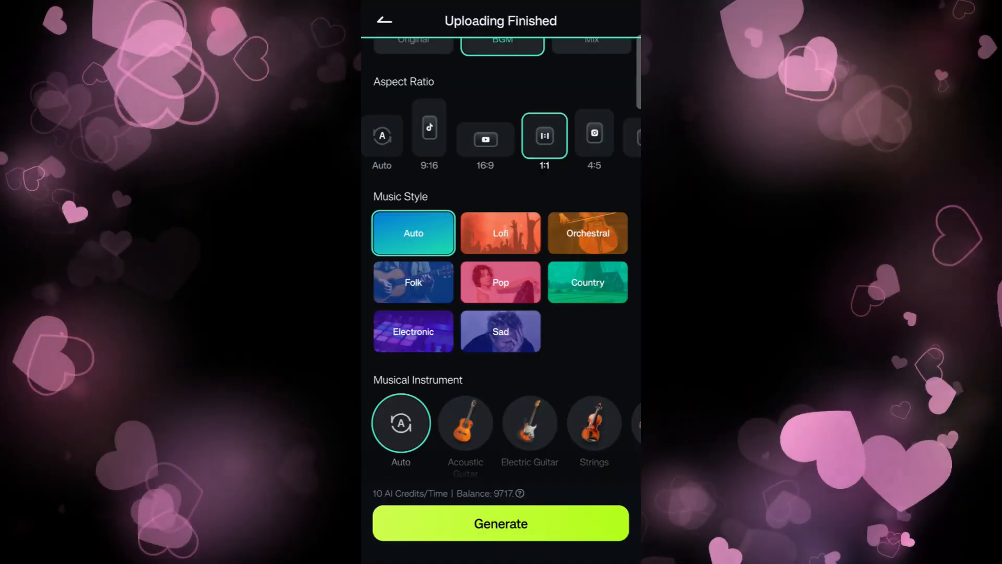
pyautogui.click(586, 282)
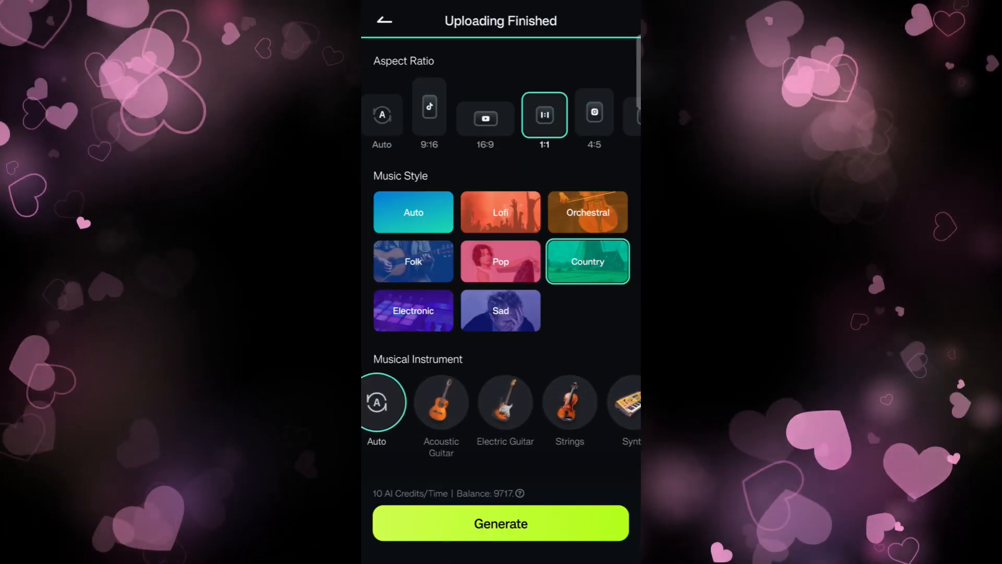
pyautogui.click(440, 401)
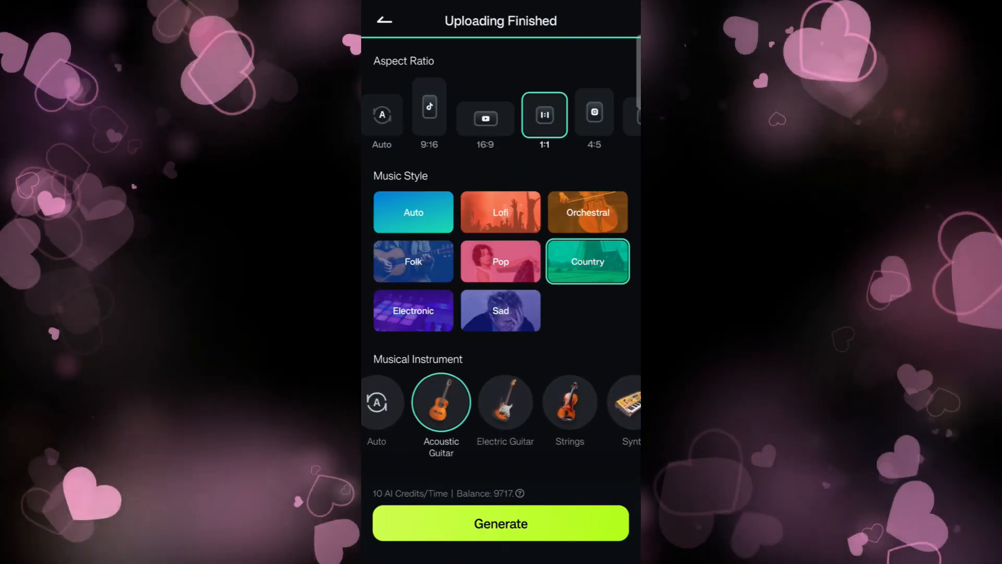
pyautogui.click(501, 521)
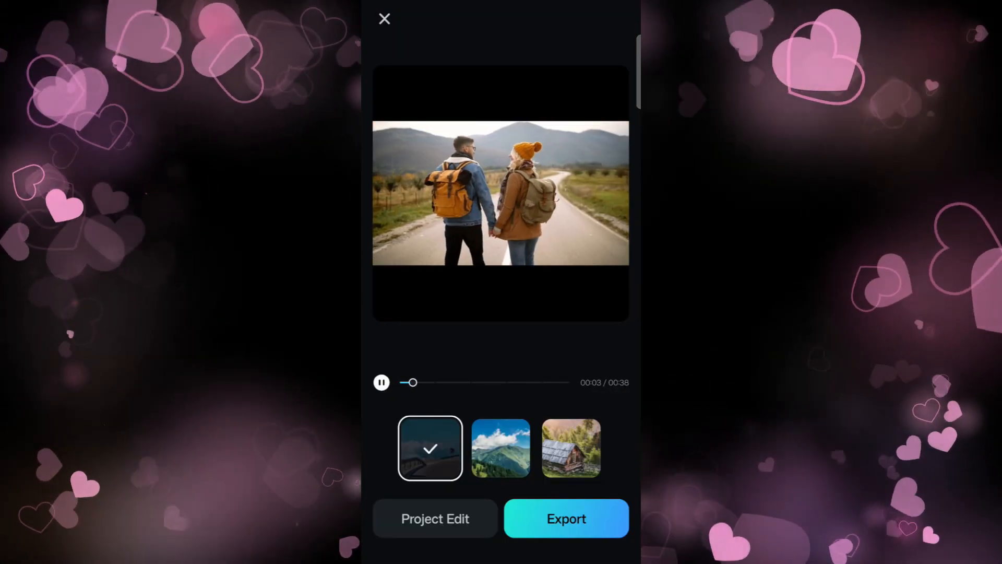
# Step: Preview all three generated versions, select the third, and open it in Project Edit
pyautogui.click(501, 447)
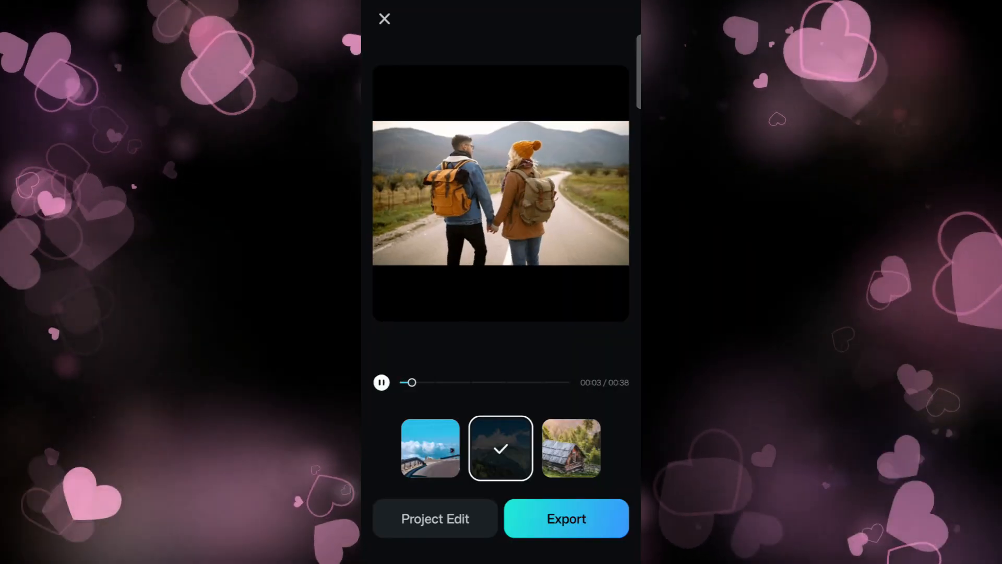
pyautogui.click(570, 447)
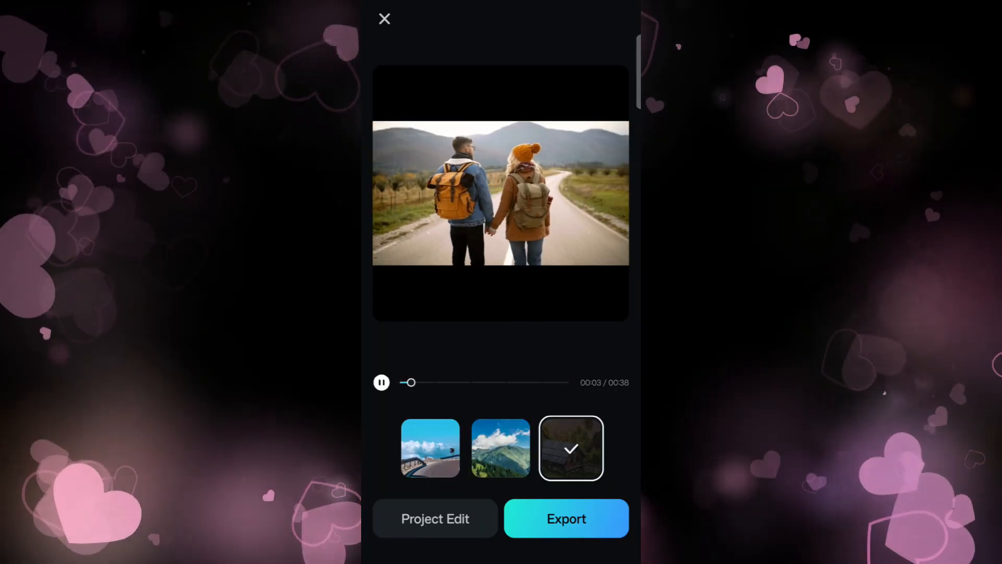
pyautogui.click(380, 382)
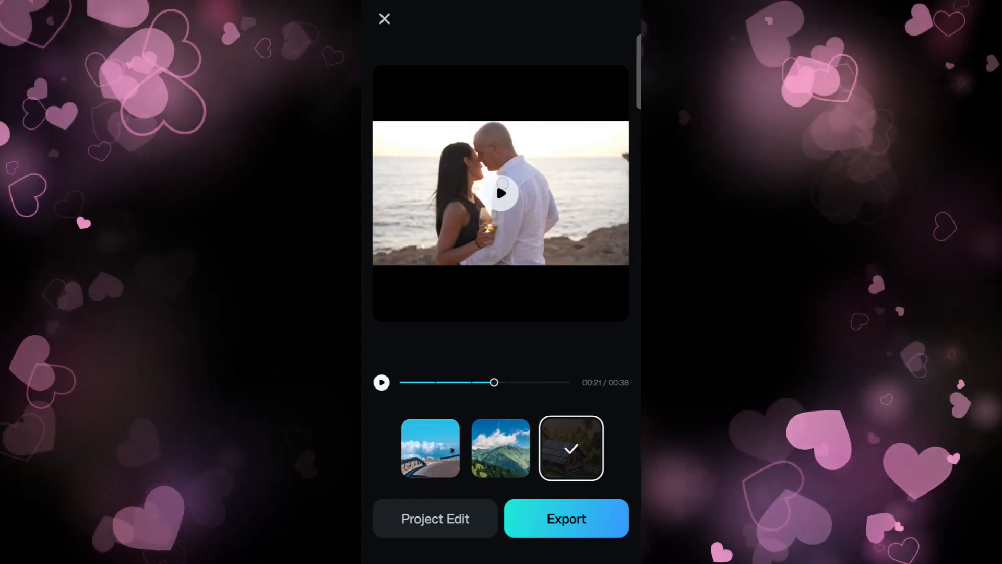
pyautogui.click(434, 518)
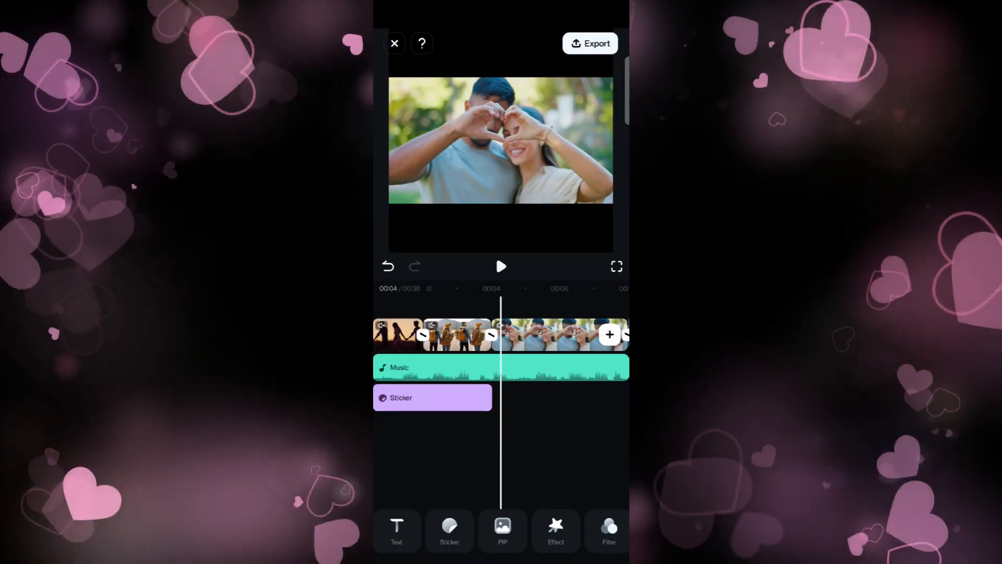
# Step: Apply the Velvet Night filter from the Valentine filter category
pyautogui.click(607, 530)
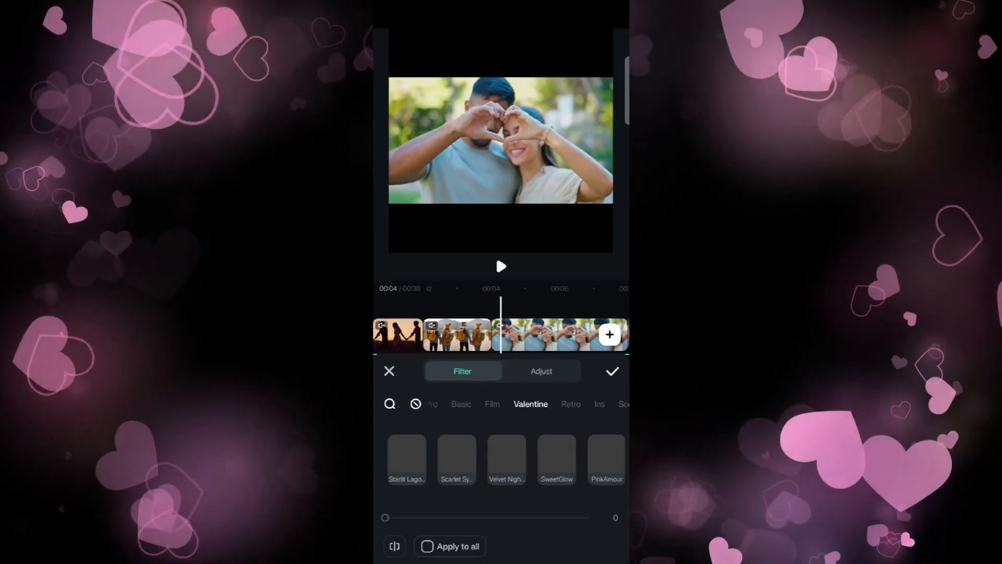
pyautogui.click(506, 458)
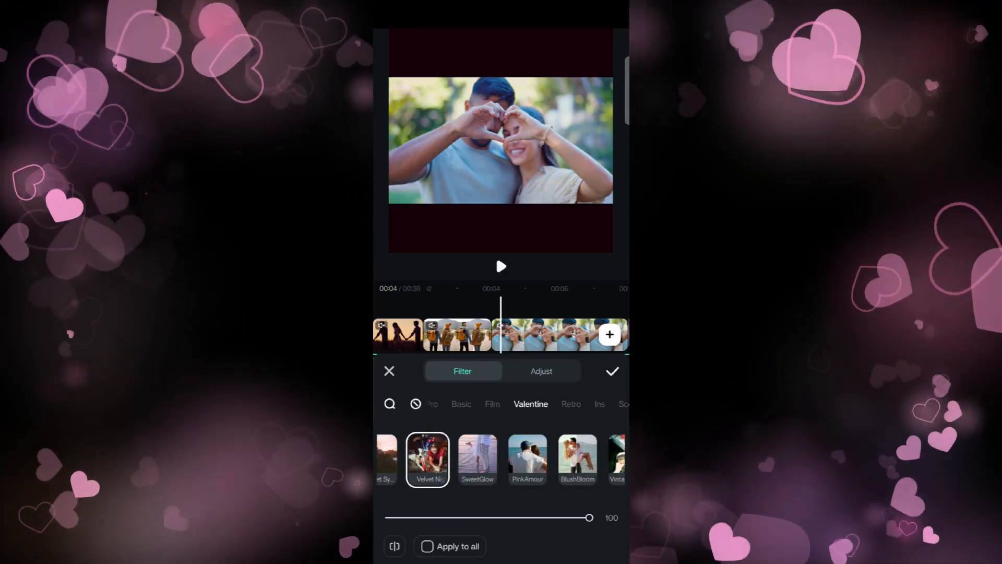
pyautogui.click(577, 458)
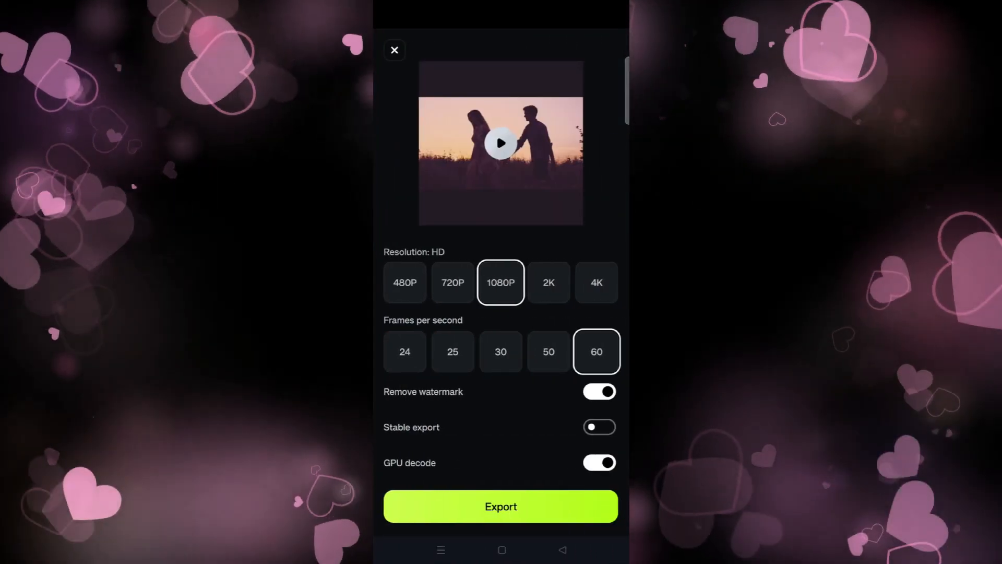
# Step: Export the reel at 1080P and 60 fps to the local album
pyautogui.click(501, 506)
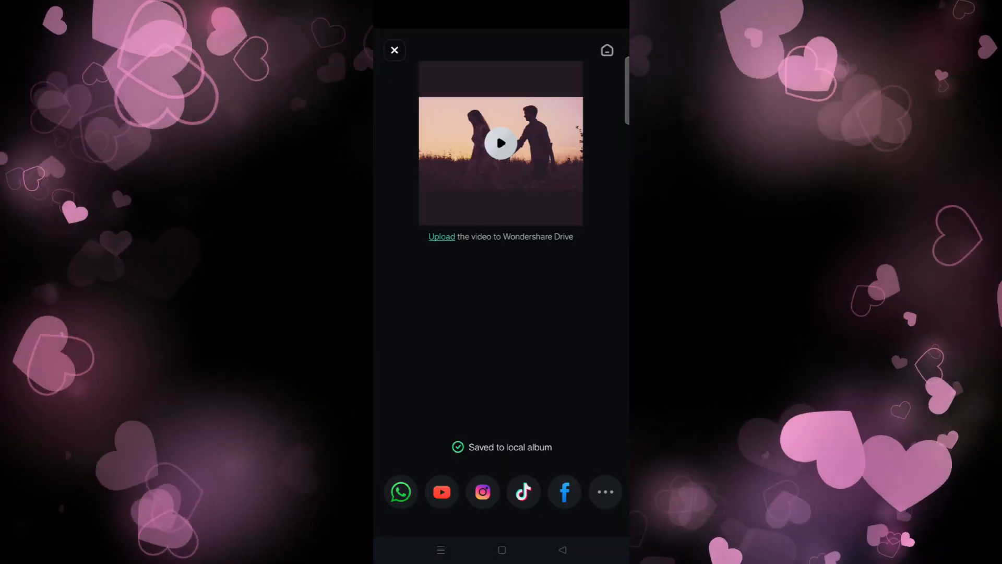